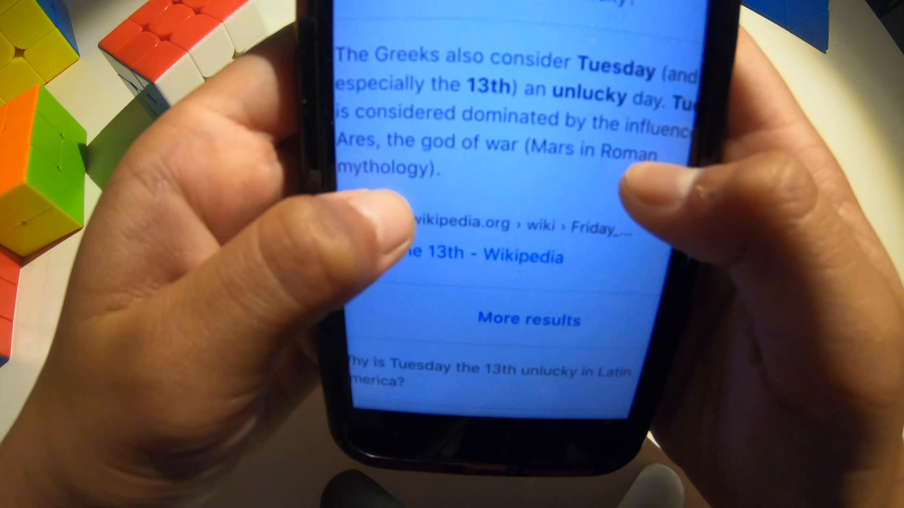
{"action": "scroll", "scroll_direction": "down", "scroll_amount": 3}
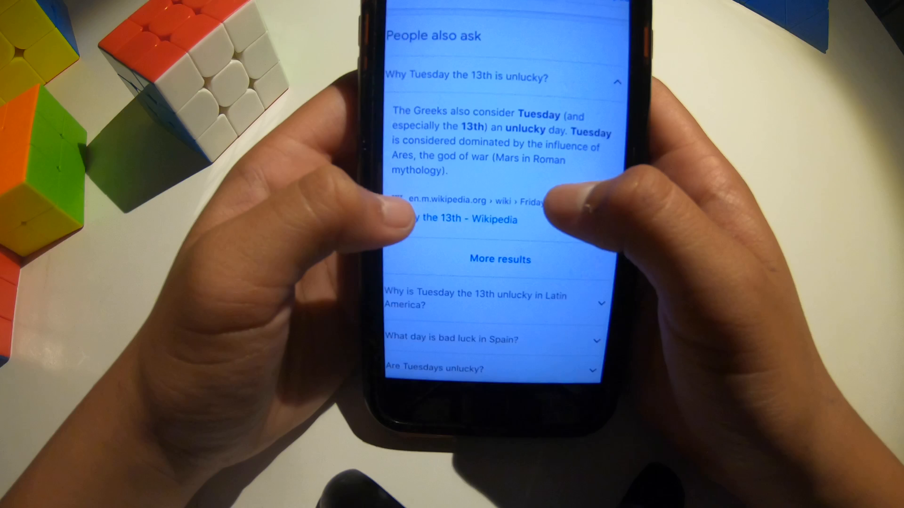